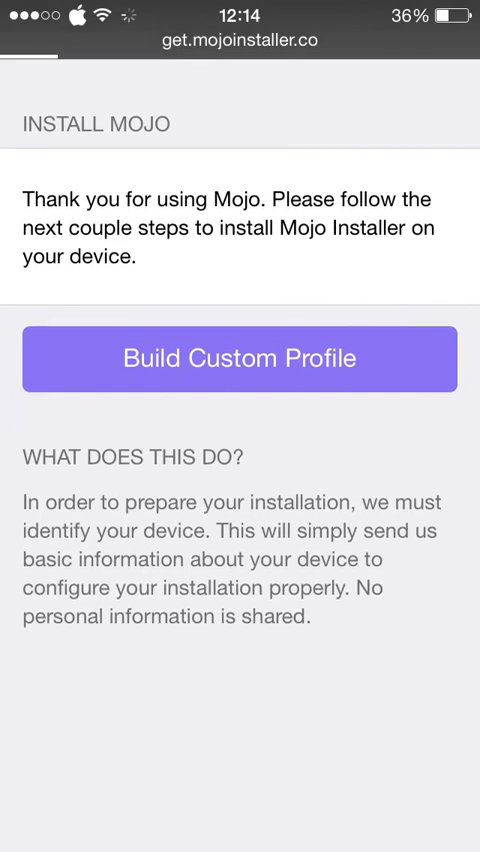
Step: Install the Mojo custom device-identification profile, accepting the unverified server and profile warnings
{"action": "left_click", "coordinate": [240, 358]}
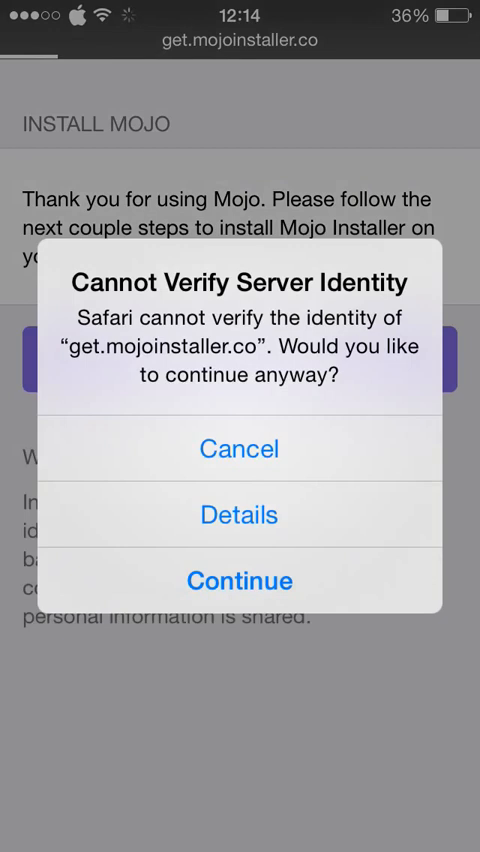
{"action": "left_click", "coordinate": [239, 580]}
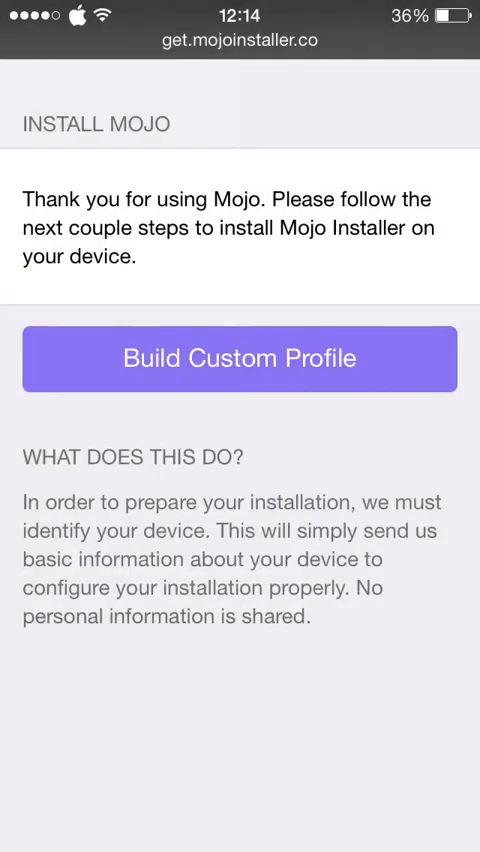
{"action": "left_click", "coordinate": [240, 358]}
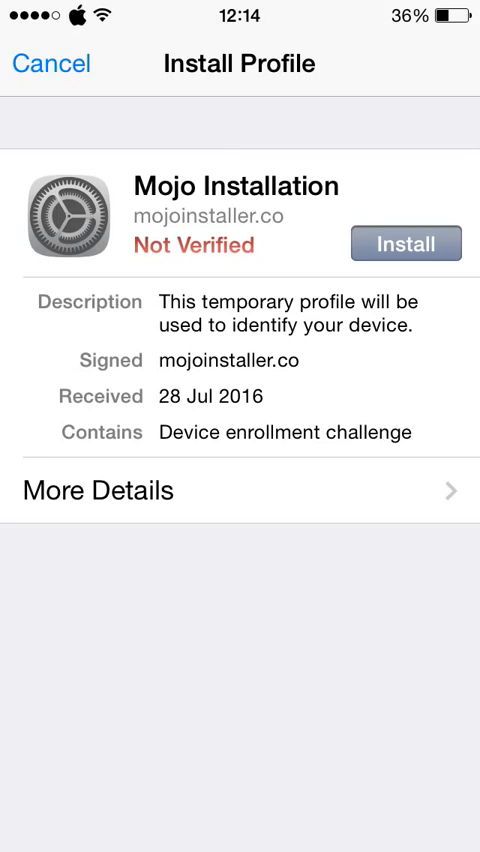
{"action": "left_click", "coordinate": [405, 243]}
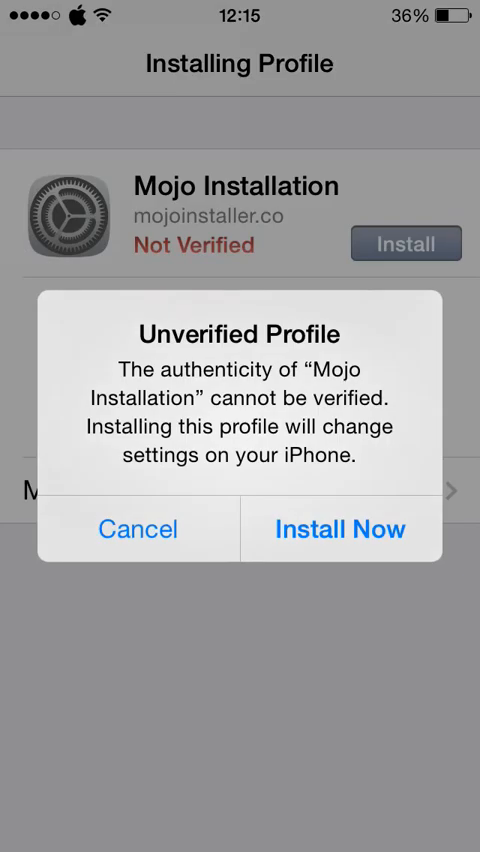
{"action": "left_click", "coordinate": [338, 529]}
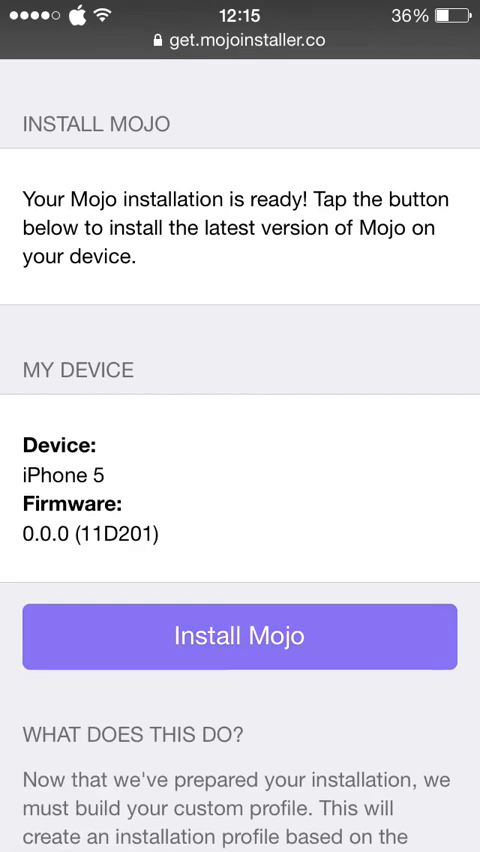
Step: Download the latest Mojo build and install the Mojo Installer profile
{"action": "left_click", "coordinate": [239, 636]}
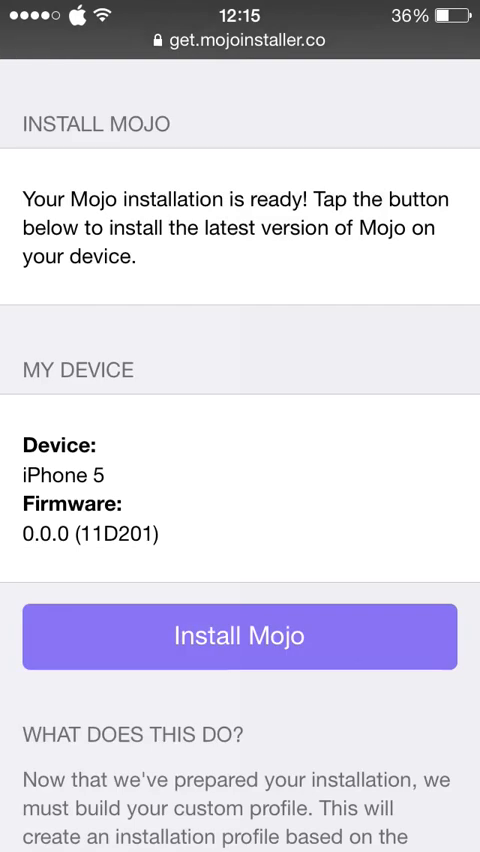
{"action": "left_click", "coordinate": [239, 637]}
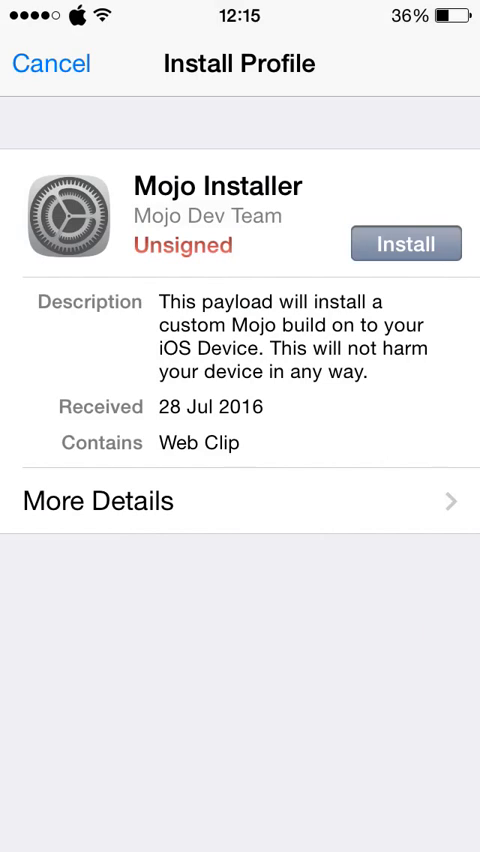
{"action": "left_click", "coordinate": [405, 243]}
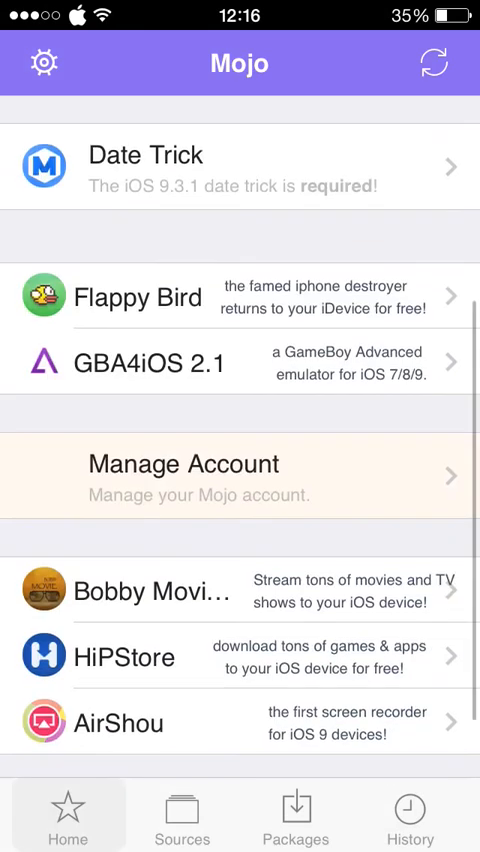
Step: Scroll Public Sources and open HiPStore Unofficial Repo's package list
{"action": "scroll", "scroll_direction": "down", "scroll_amount": 3}
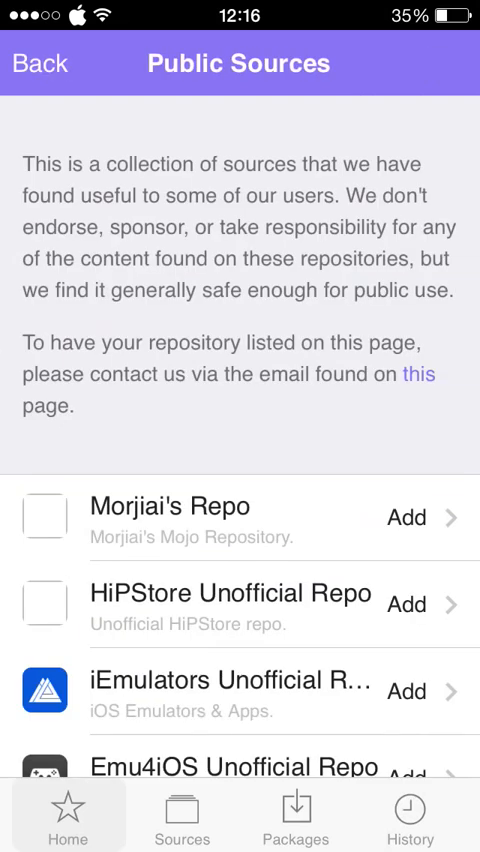
{"action": "scroll", "scroll_direction": "down", "scroll_amount": 3}
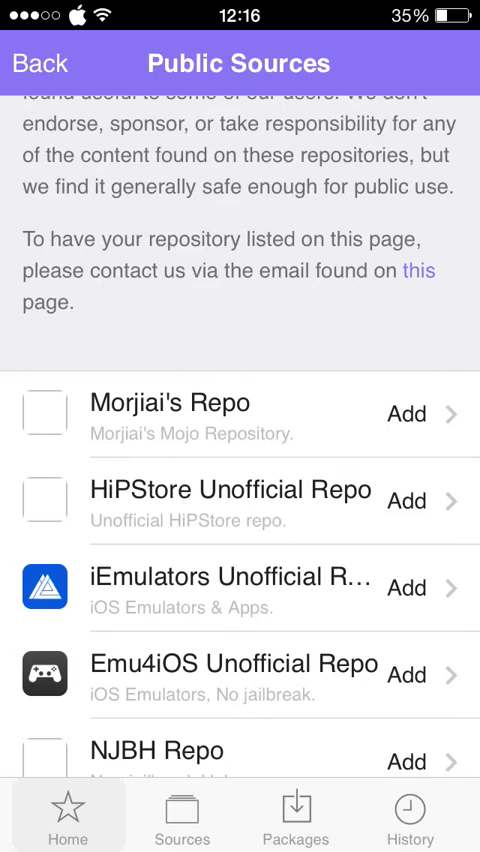
{"action": "left_click", "coordinate": [181, 815]}
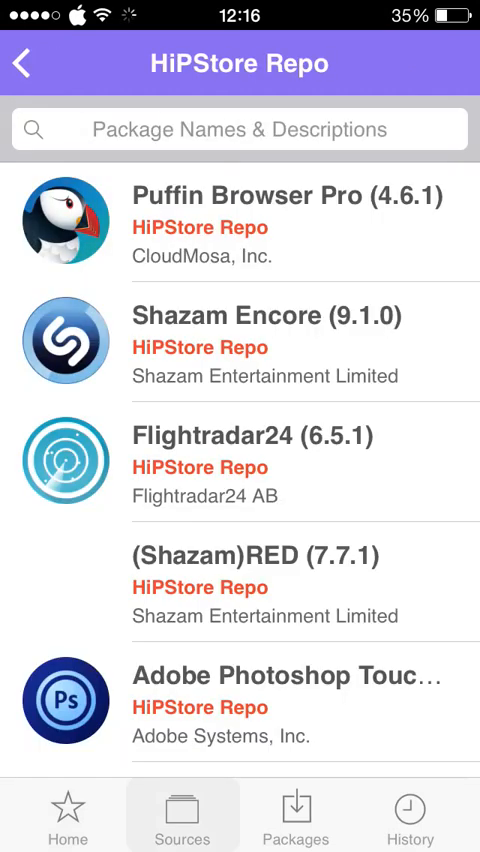
Step: Scroll the HiPStore packages and install Adobe Photoshop Touch for phone
{"action": "scroll", "scroll_direction": "down", "scroll_amount": 3}
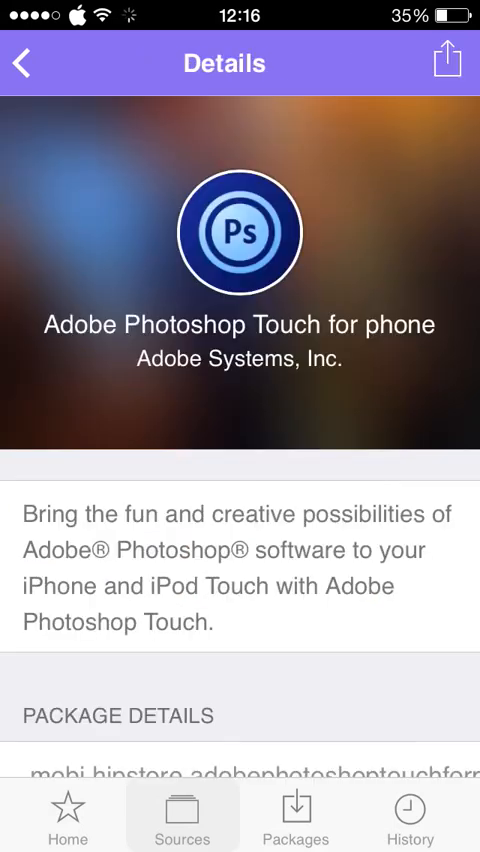
{"action": "scroll", "scroll_direction": "down", "scroll_amount": 3}
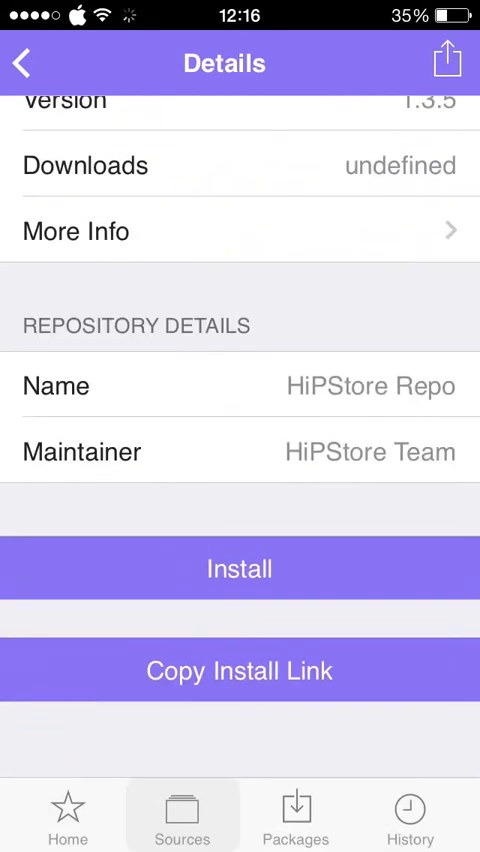
{"action": "left_click", "coordinate": [239, 568]}
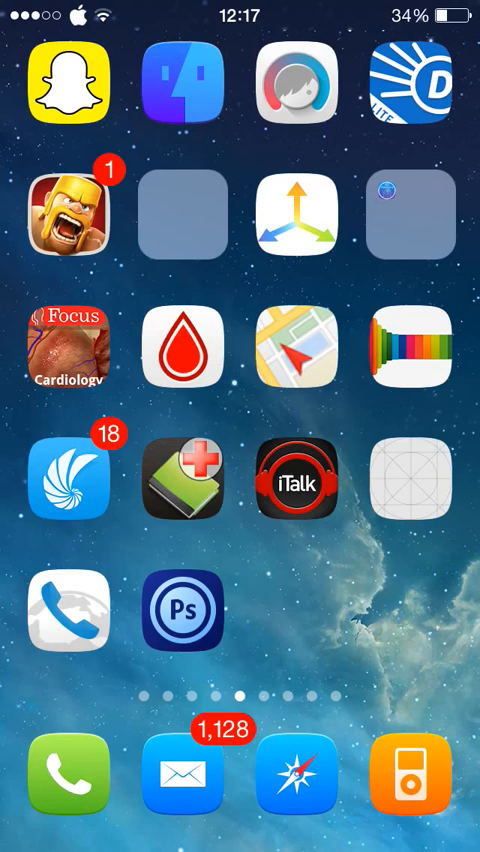
Step: Launch PS Touch from the home screen, trusting its untrusted developer
{"action": "left_click", "coordinate": [183, 612]}
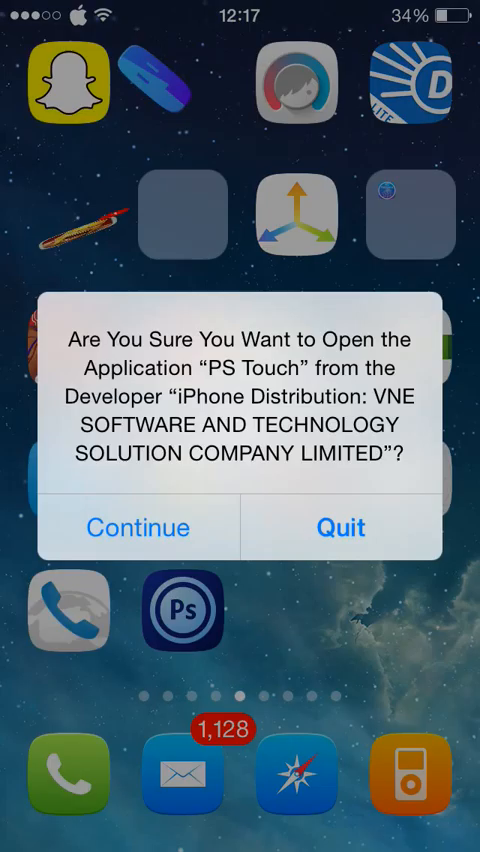
{"action": "left_click", "coordinate": [138, 527]}
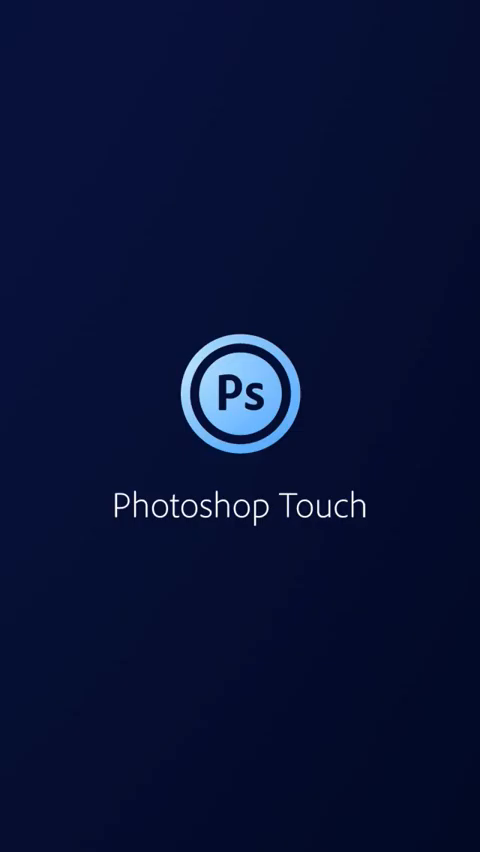